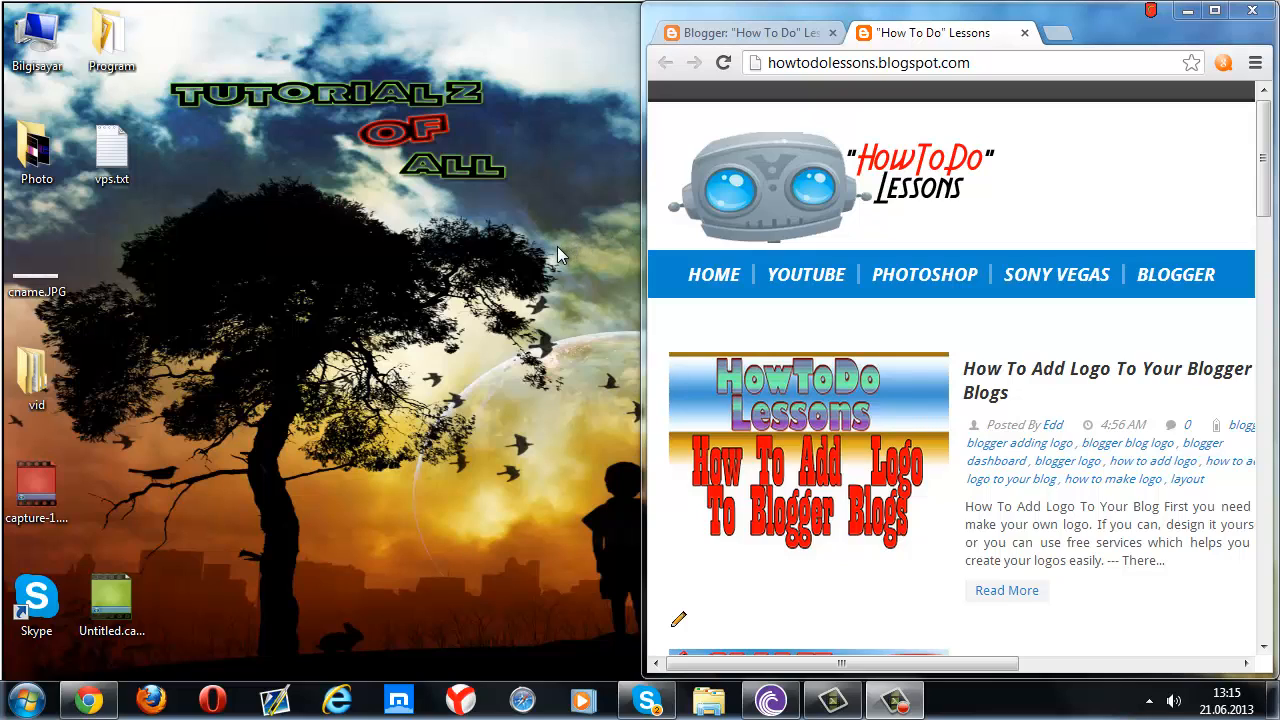
pyautogui.moveTo(530, 152)
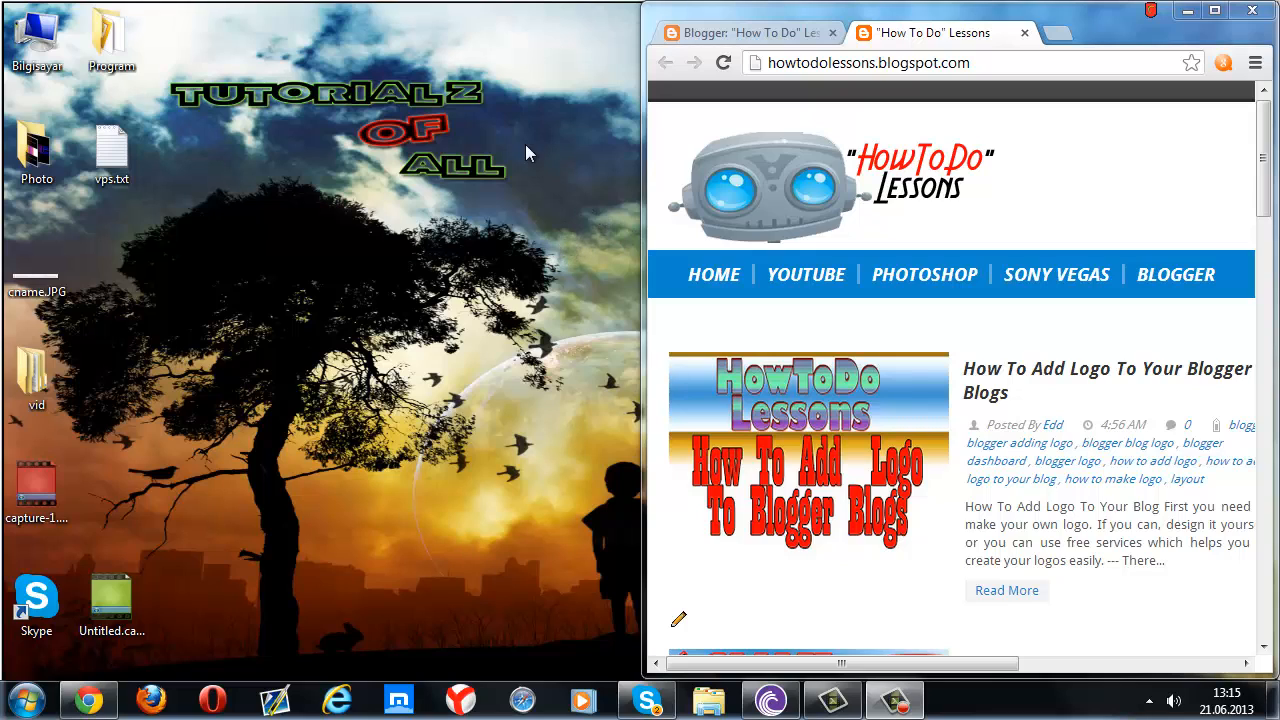
pyautogui.moveTo(700, 84)
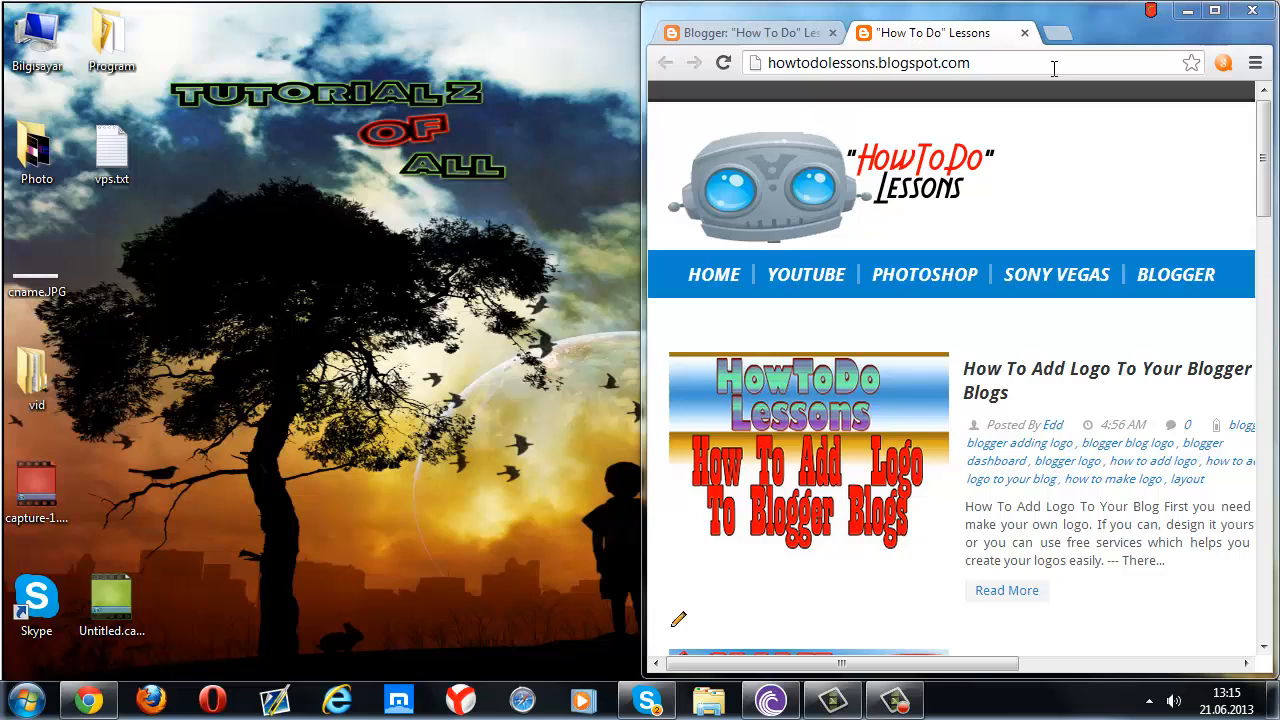
pyautogui.moveTo(976, 68)
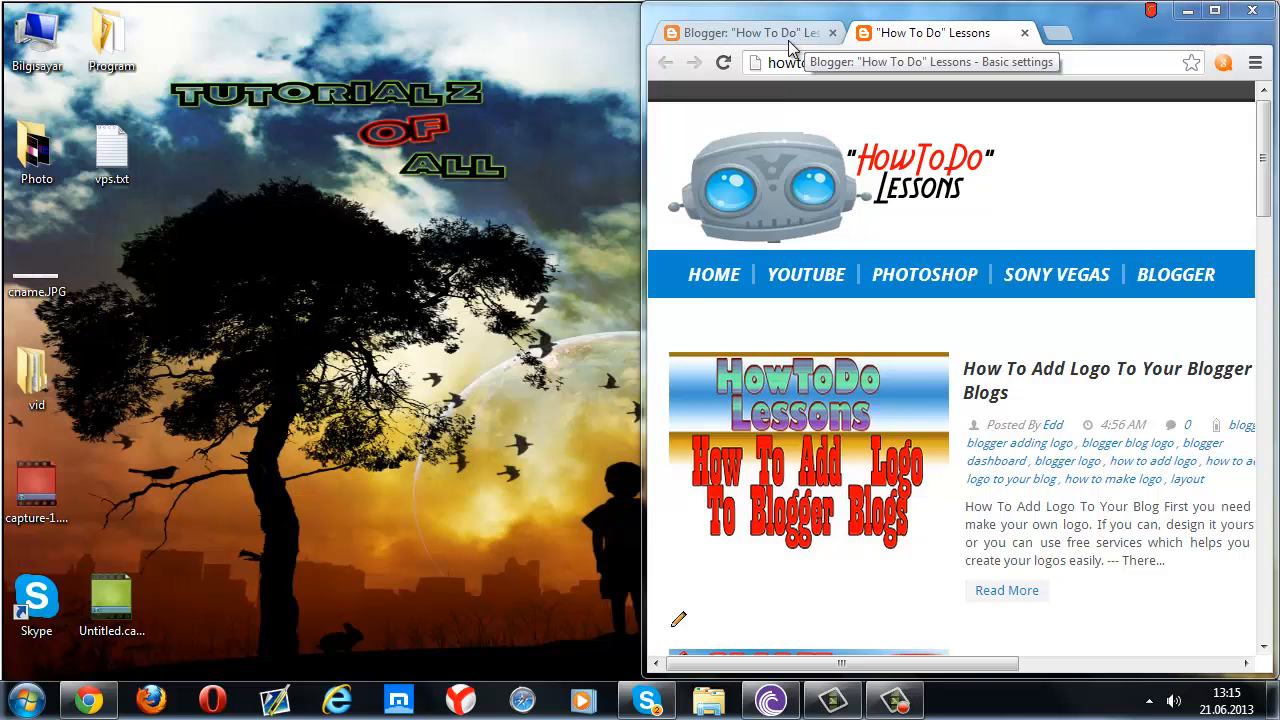
# - Cancel the unverified custom domain in Basic settings, leaving howtodolessons.blogspot.com as the address
pyautogui.click(744, 32)
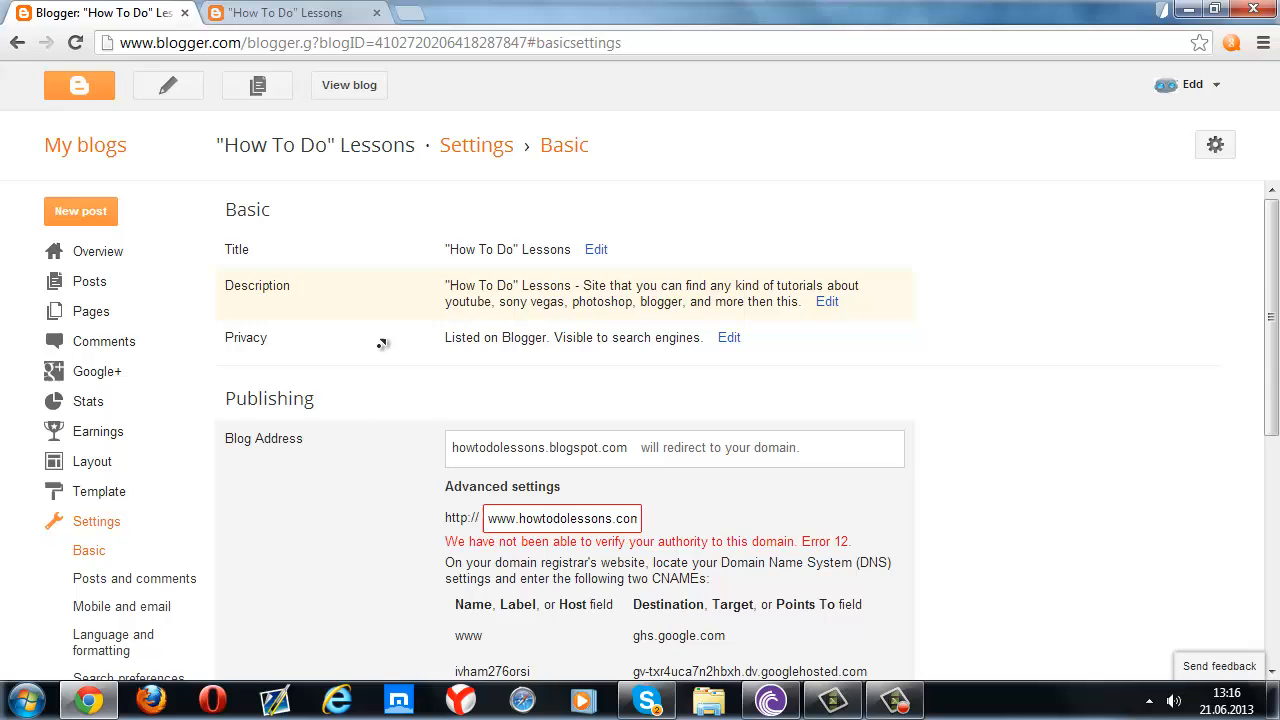
pyautogui.scroll(-3)
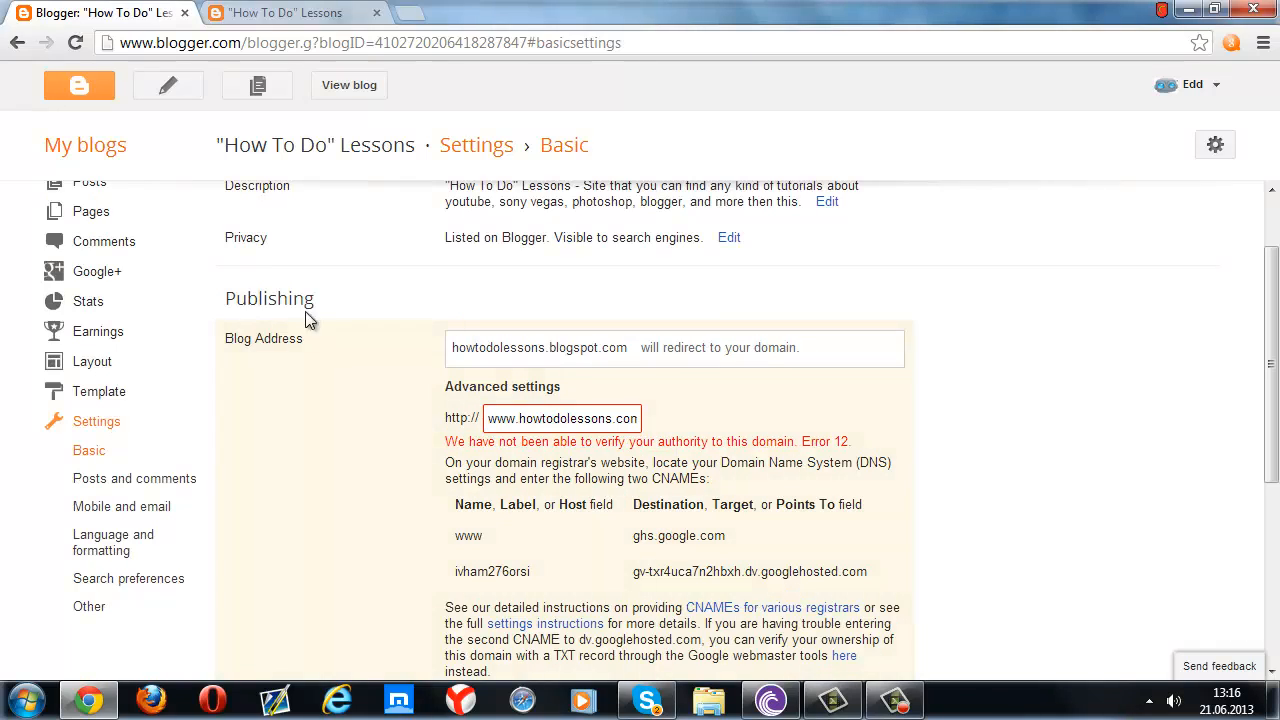
pyautogui.doubleClick(268, 298)
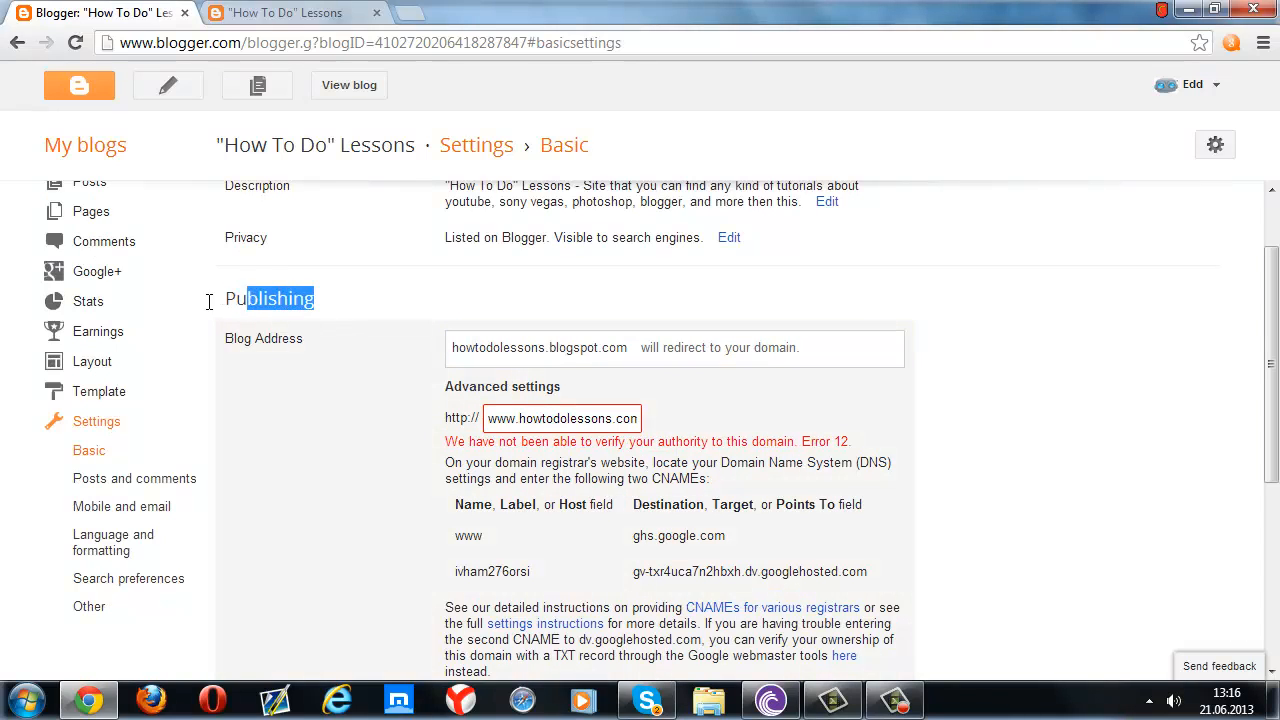
pyautogui.scroll(-3)
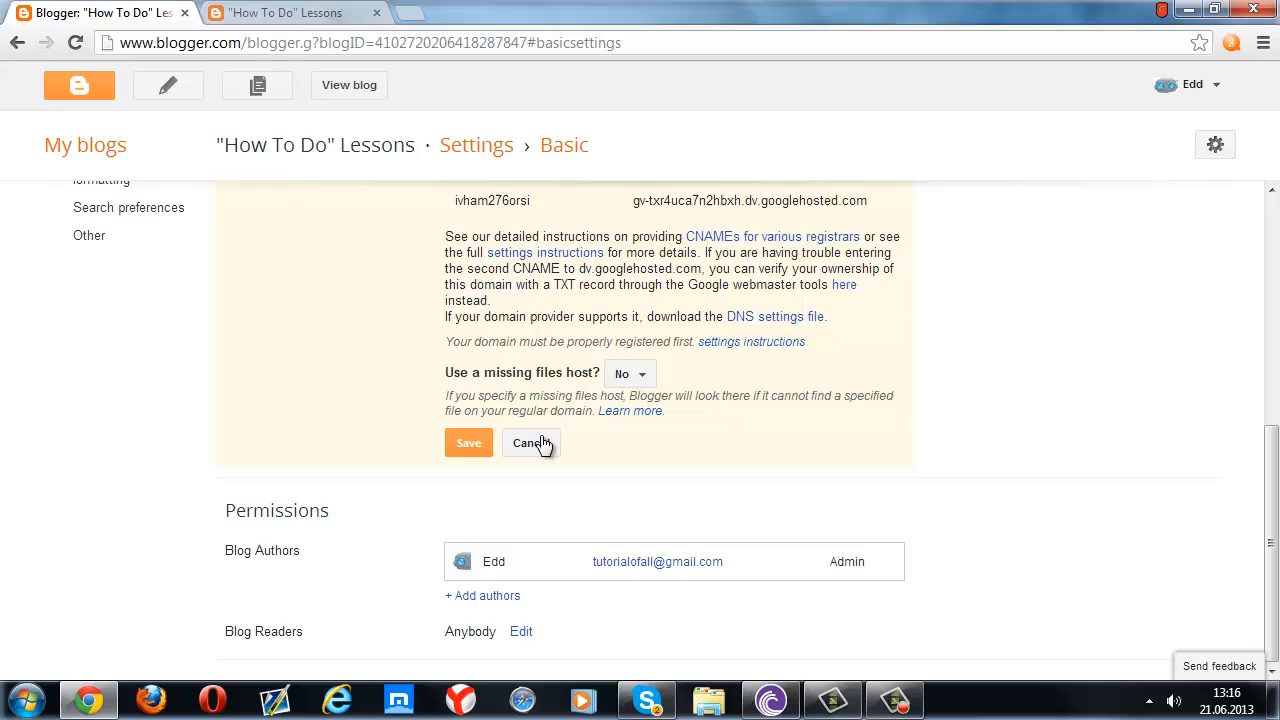
pyautogui.click(532, 444)
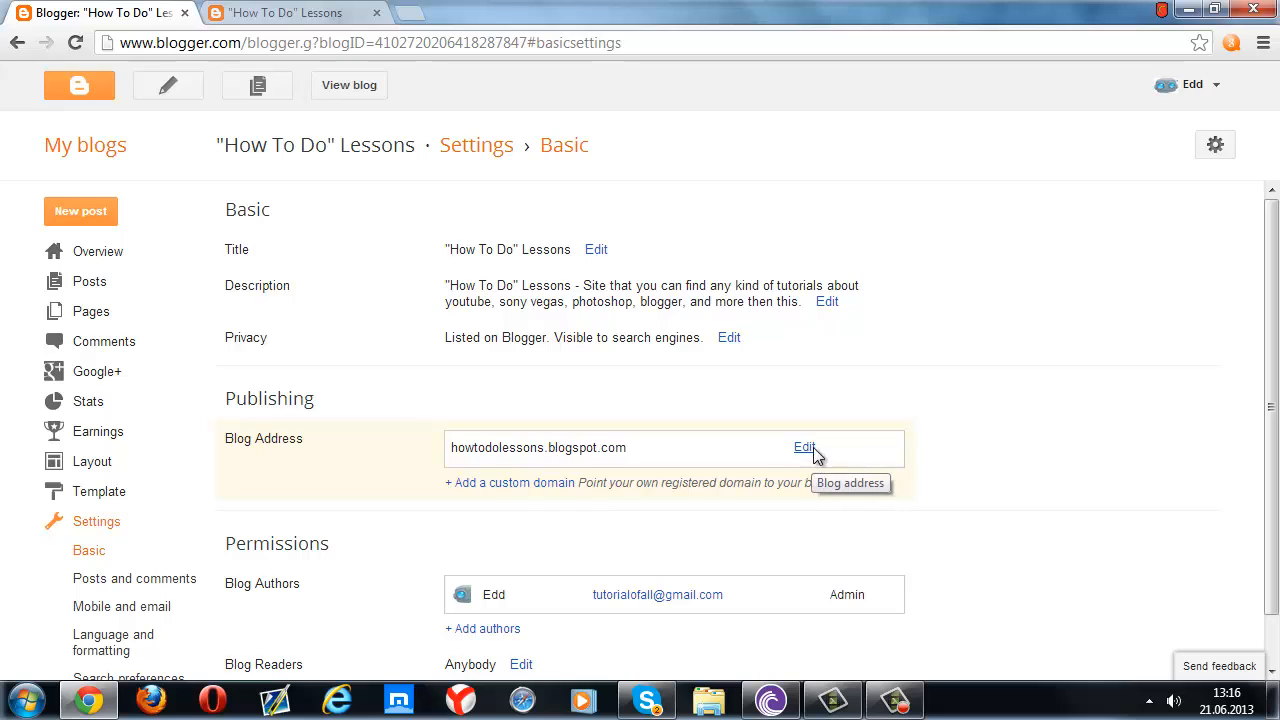
pyautogui.click(804, 448)
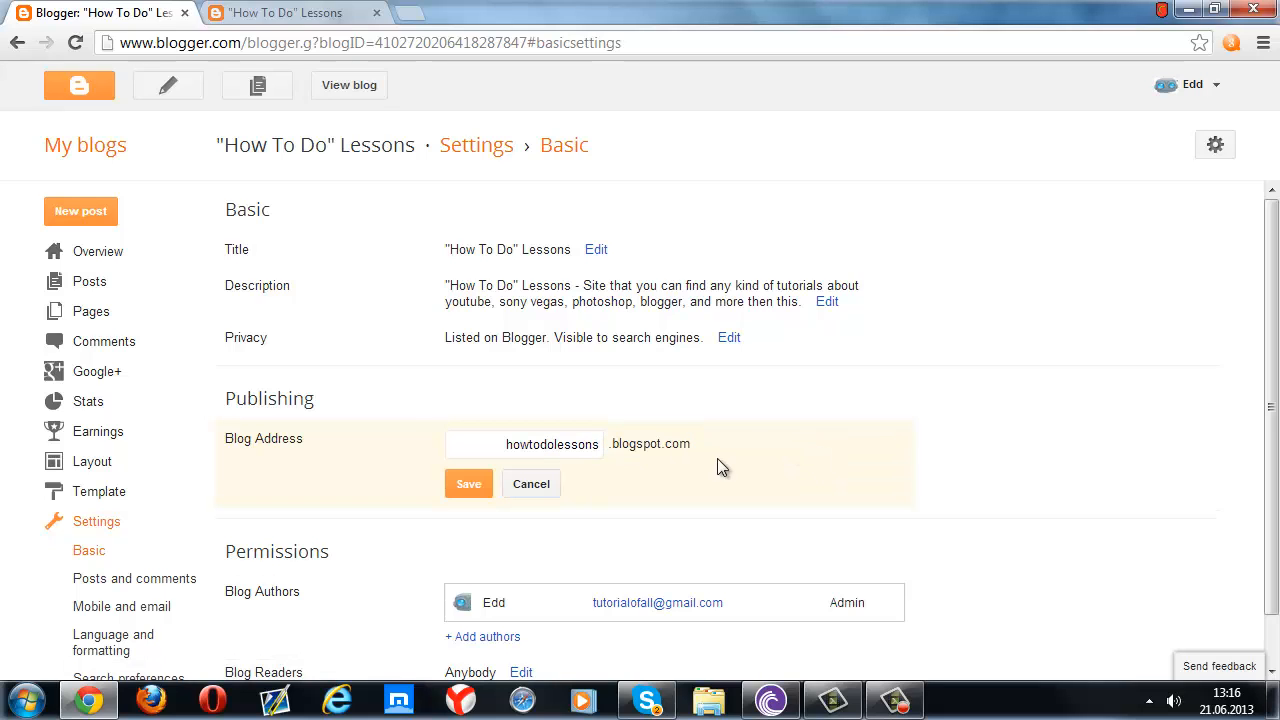
pyautogui.moveTo(560, 486)
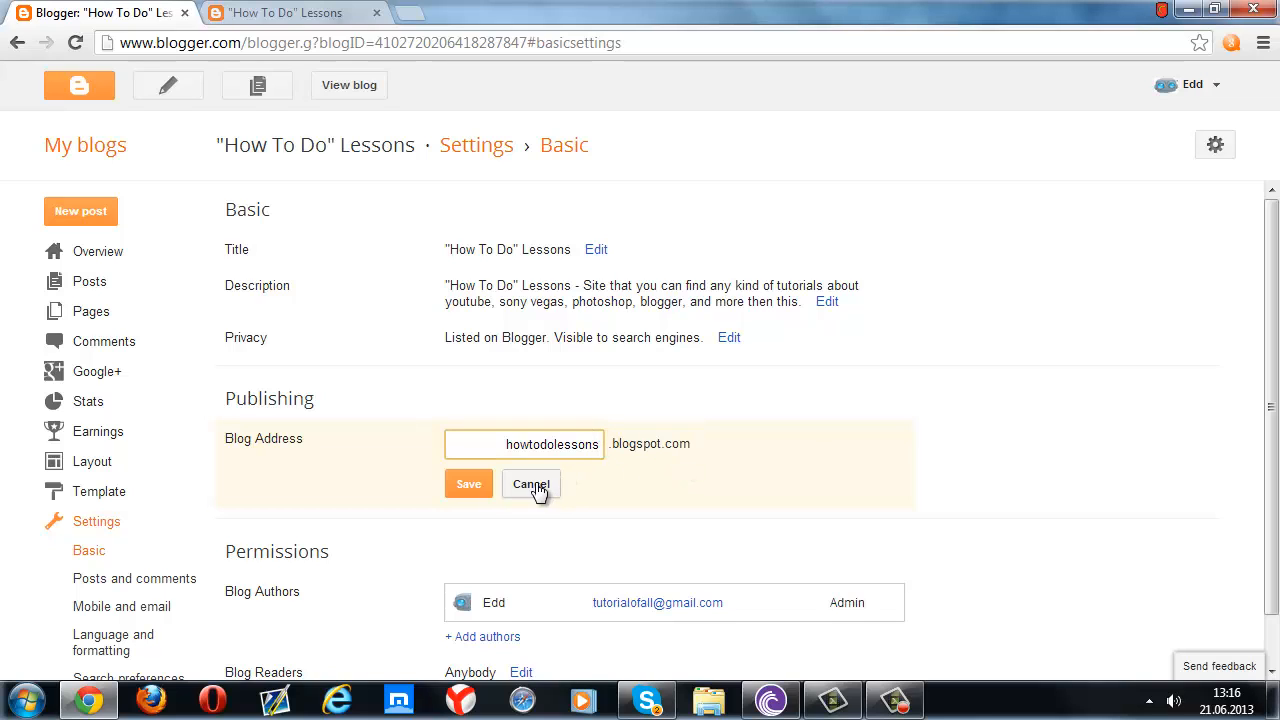
pyautogui.click(532, 484)
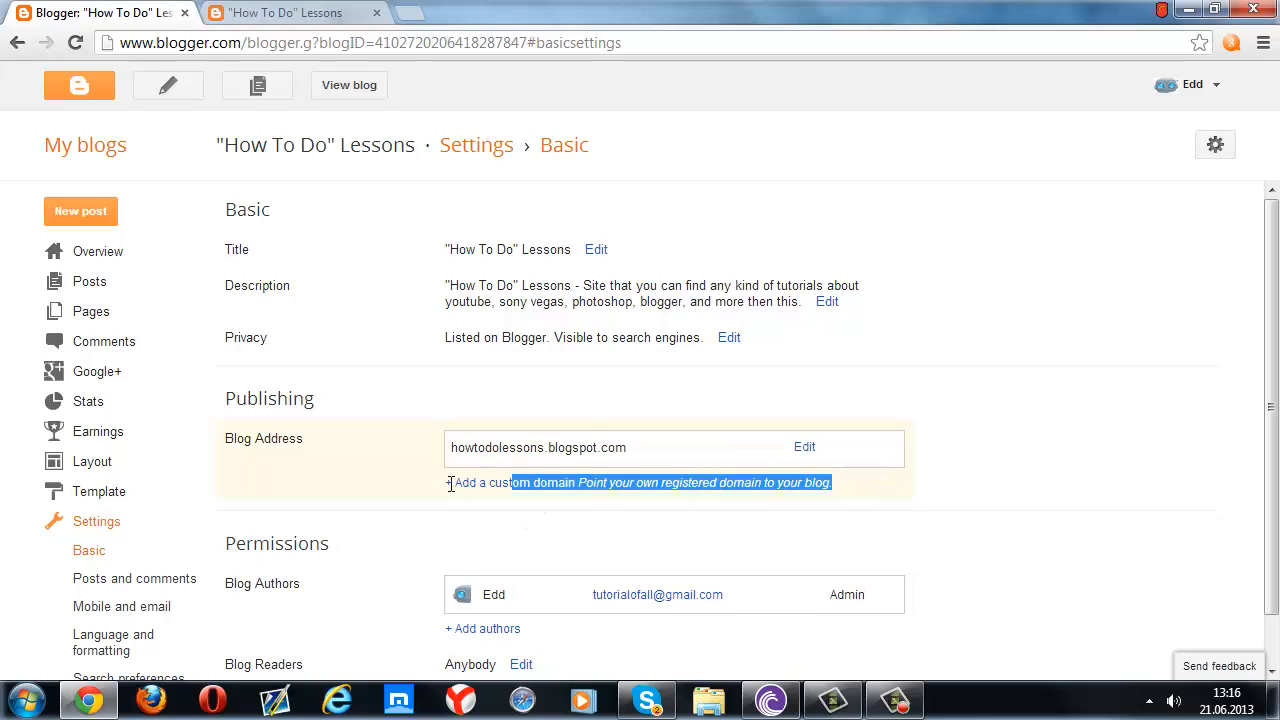
pyautogui.click(508, 482)
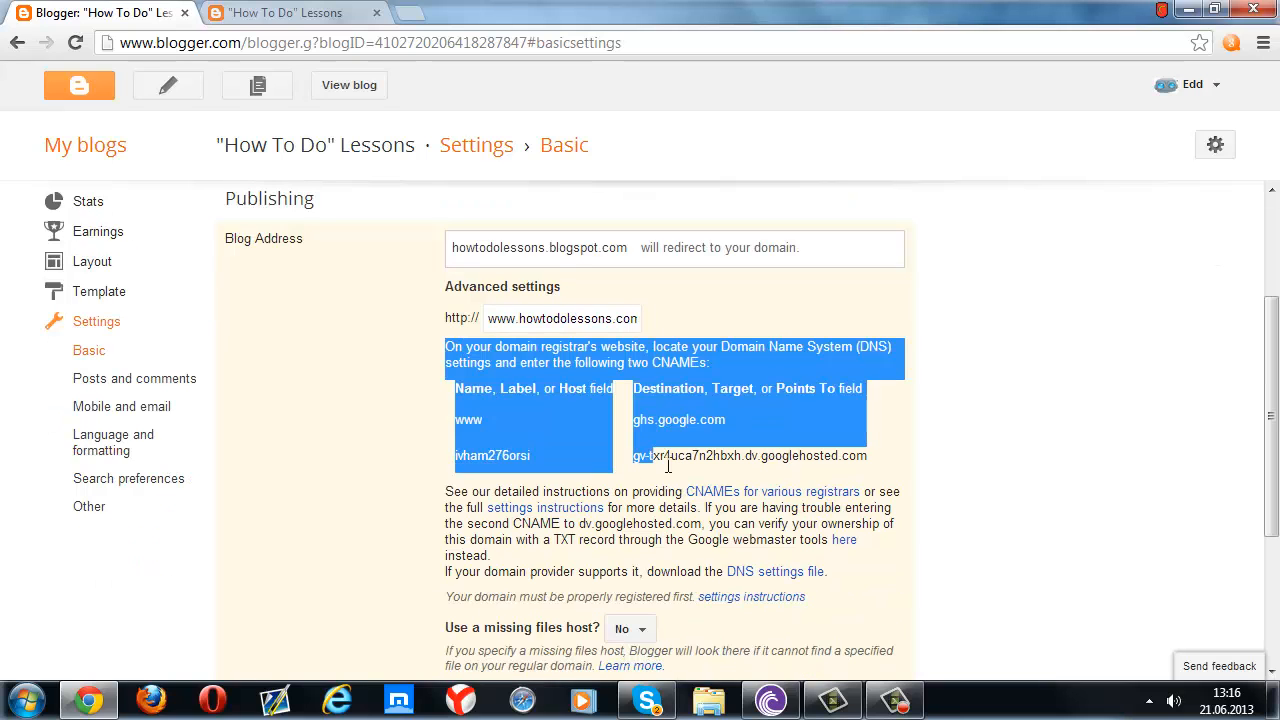
pyautogui.scroll(-3)
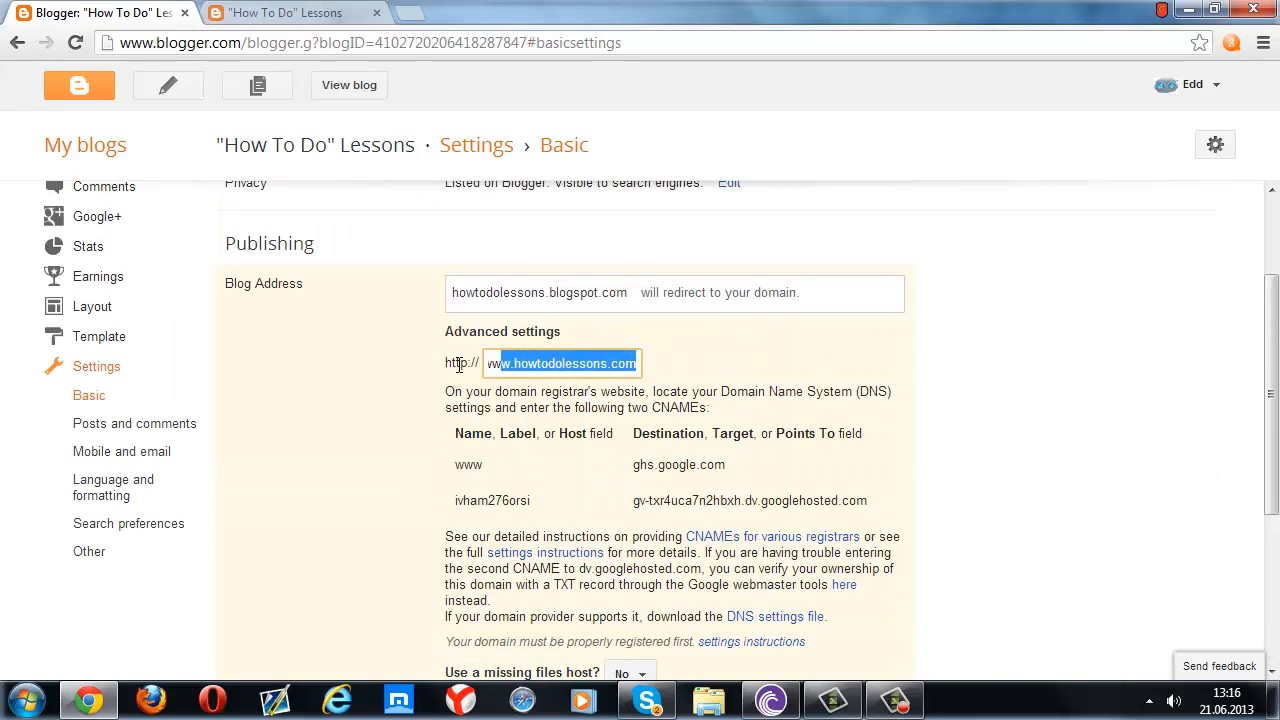
pyautogui.scroll(-3)
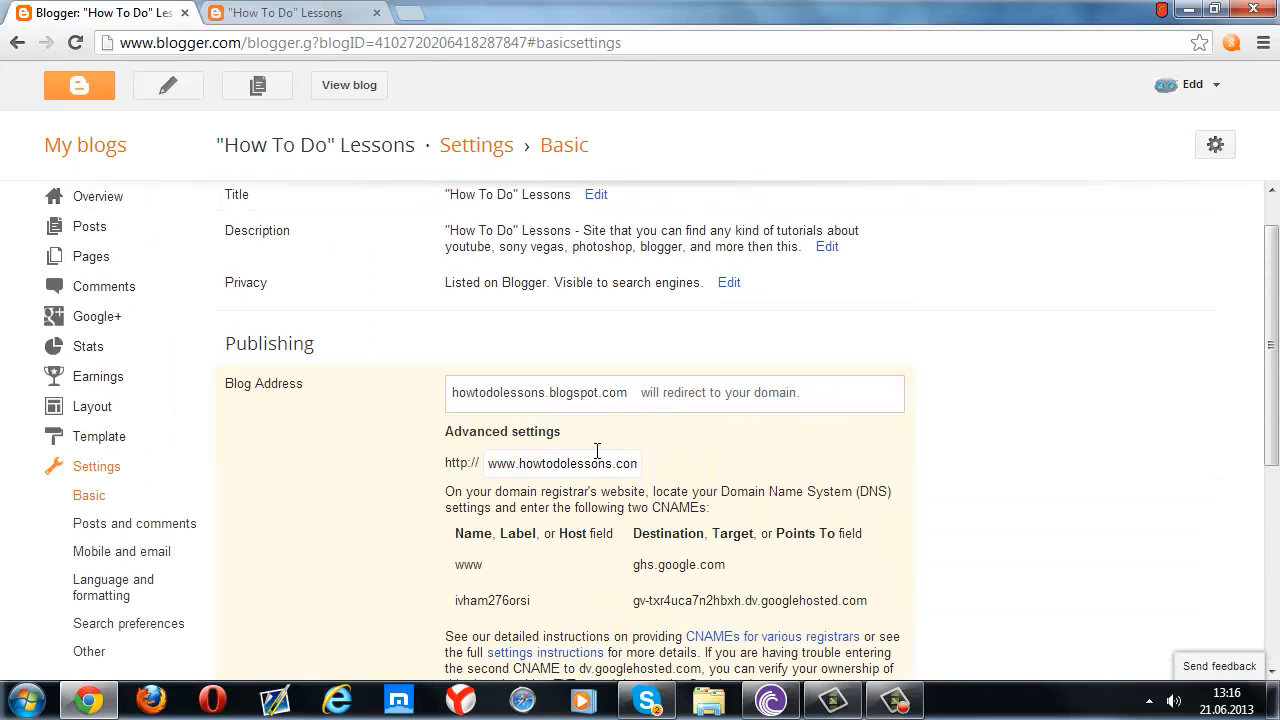
pyautogui.click(560, 464)
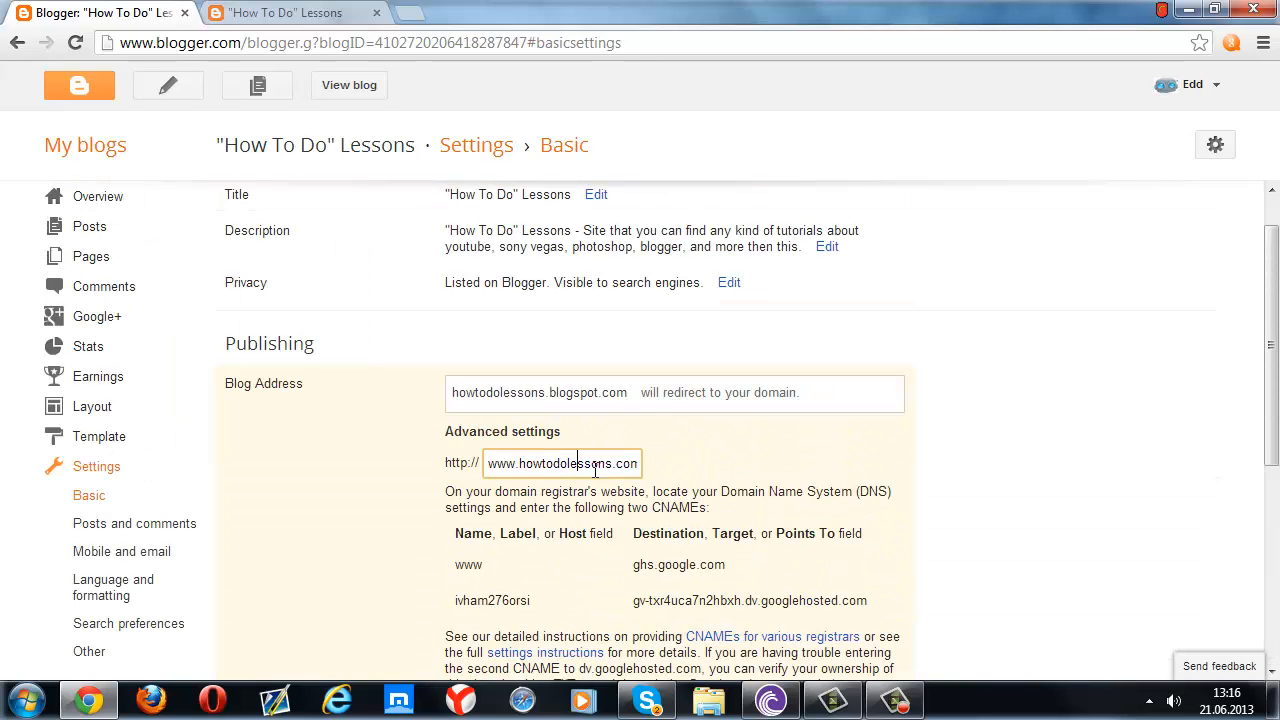
pyautogui.scroll(-3)
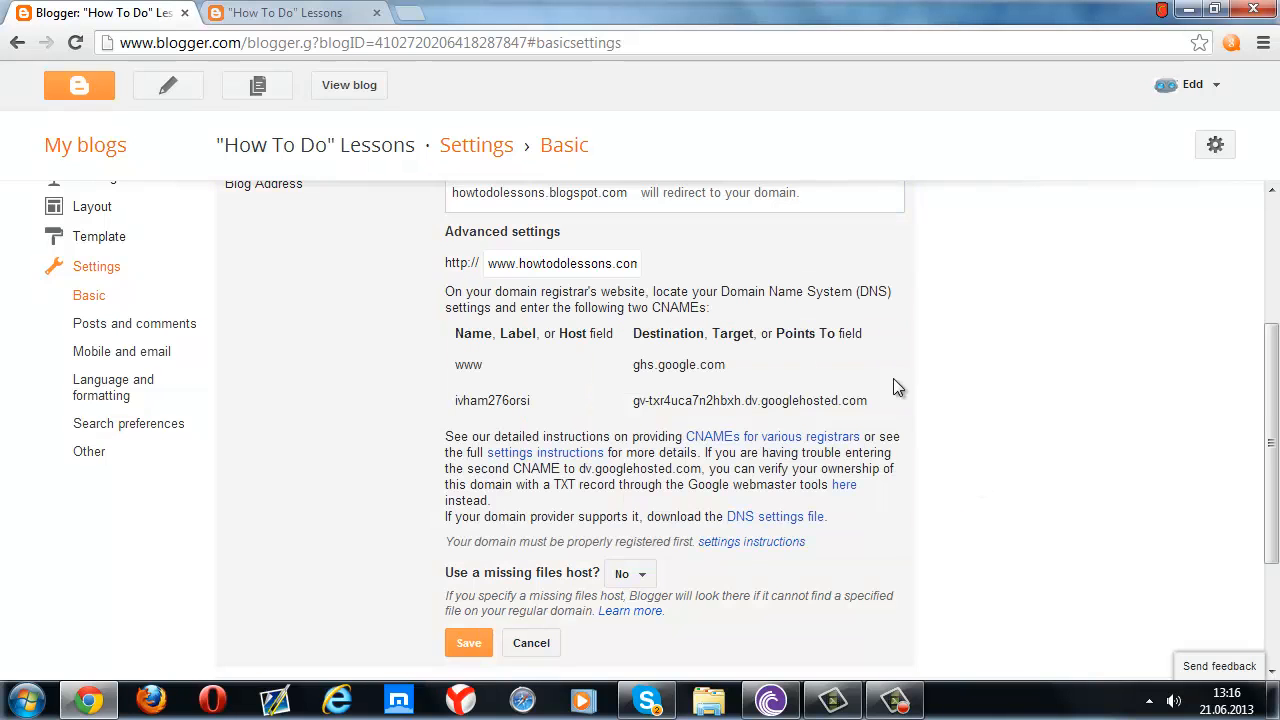
pyautogui.moveTo(596, 8)
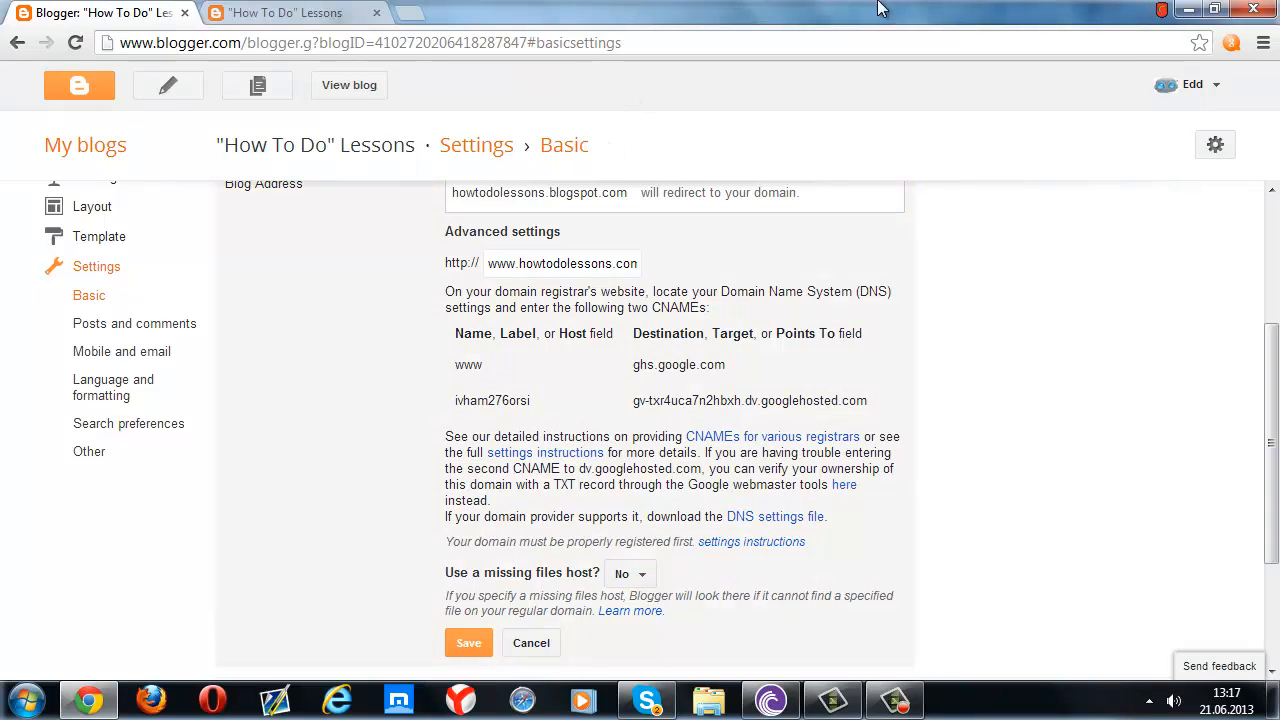
pyautogui.click(1214, 8)
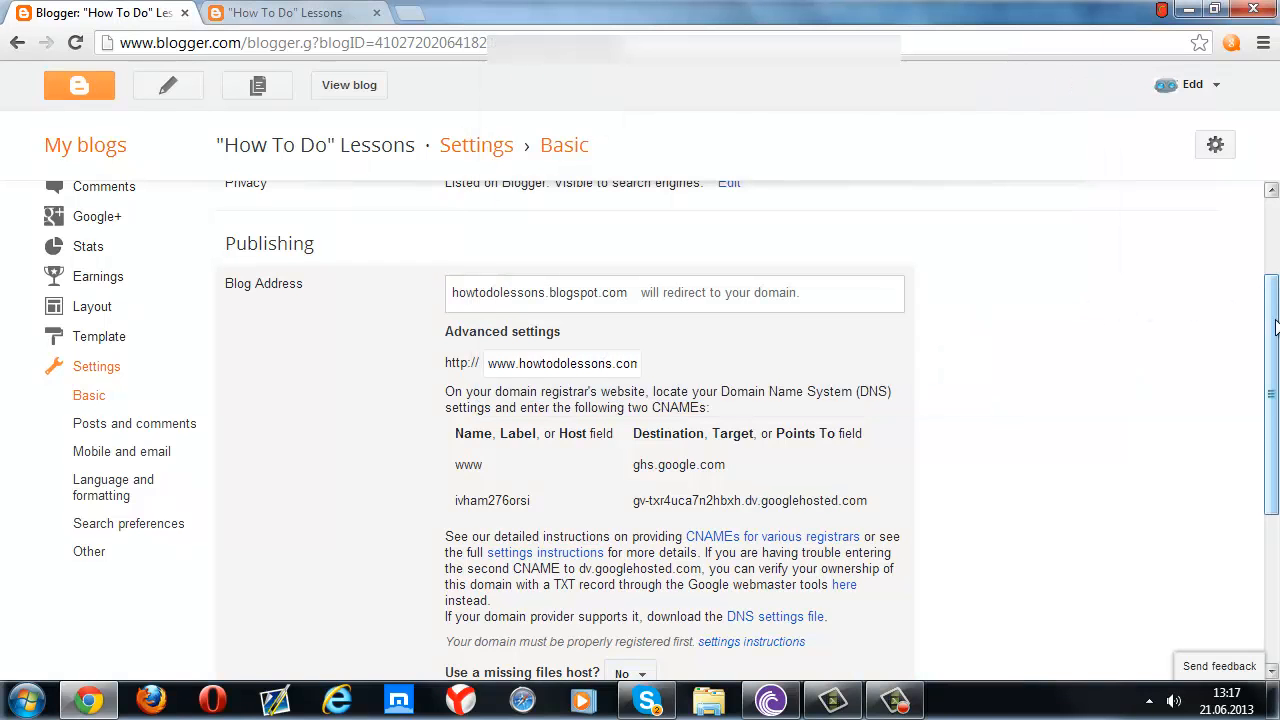
pyautogui.scroll(-3)
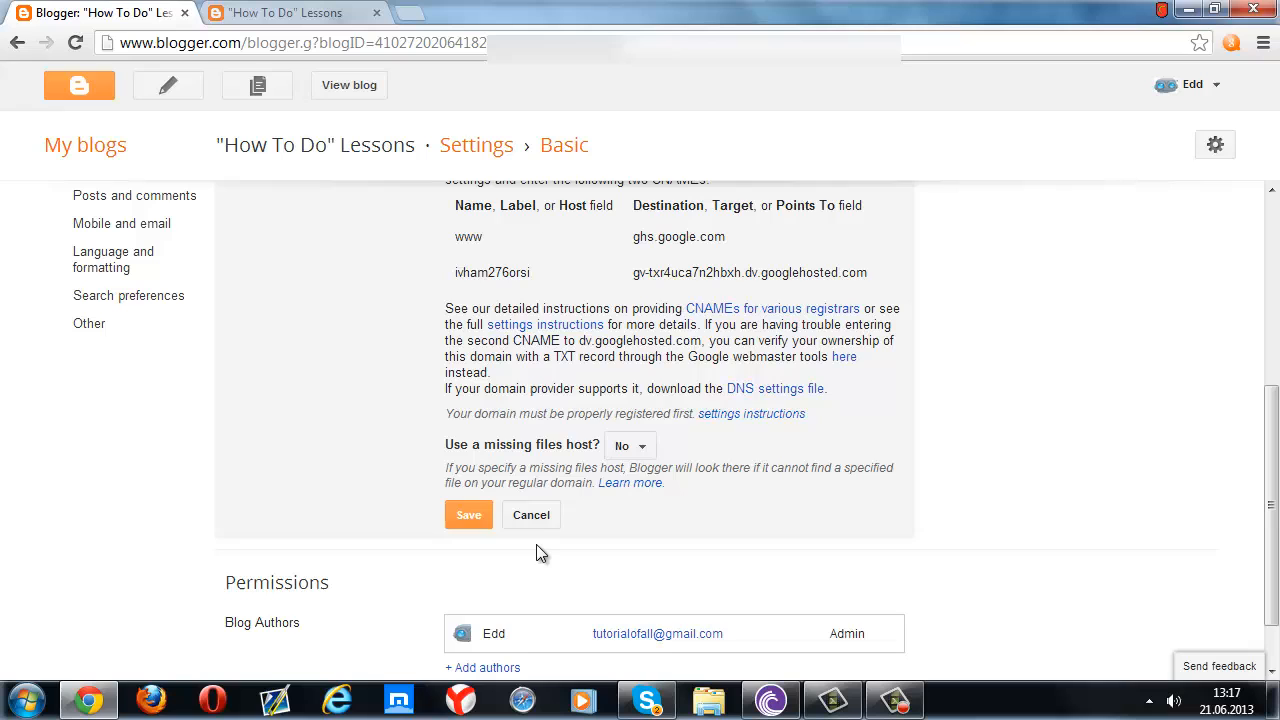
pyautogui.click(468, 514)
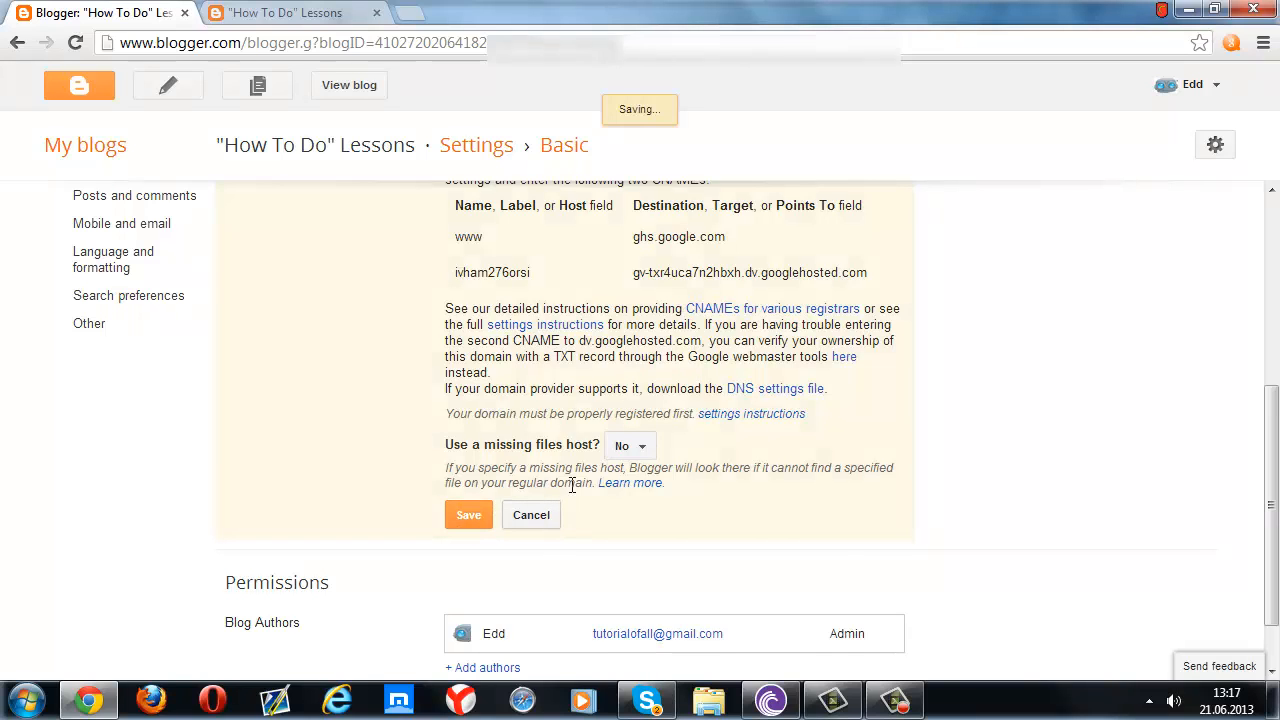
pyautogui.click(468, 514)
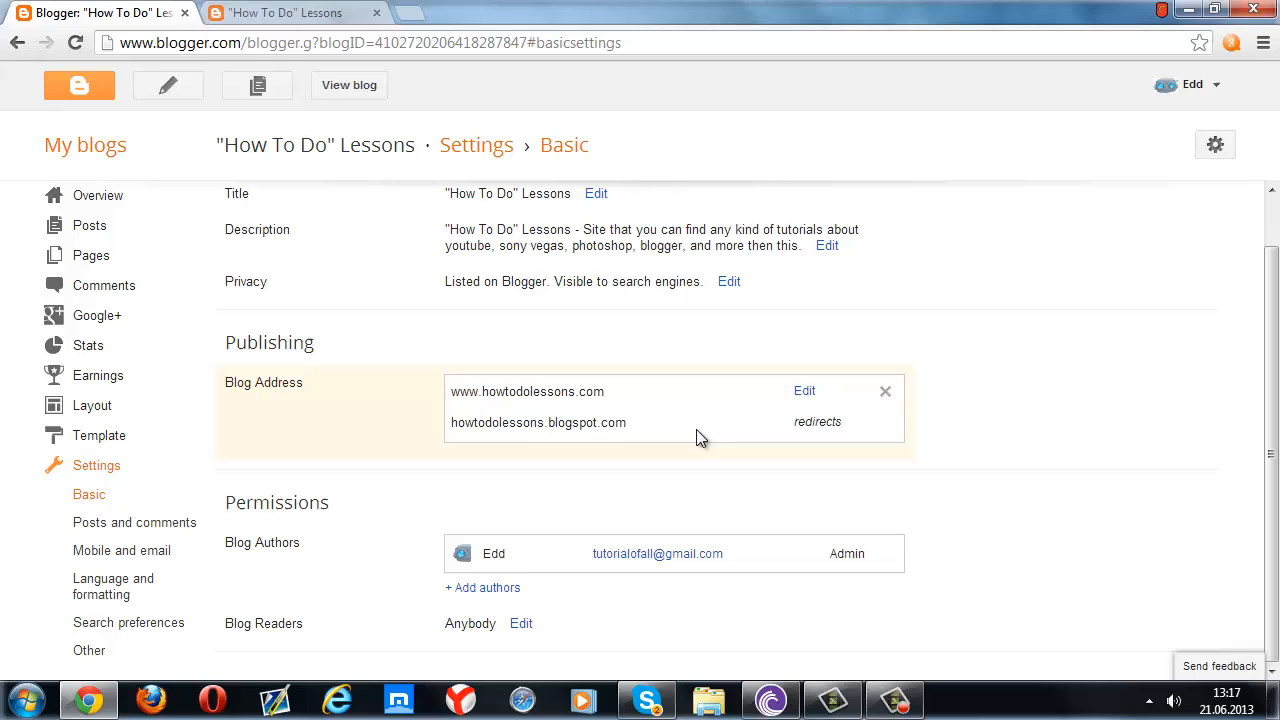
pyautogui.click(804, 390)
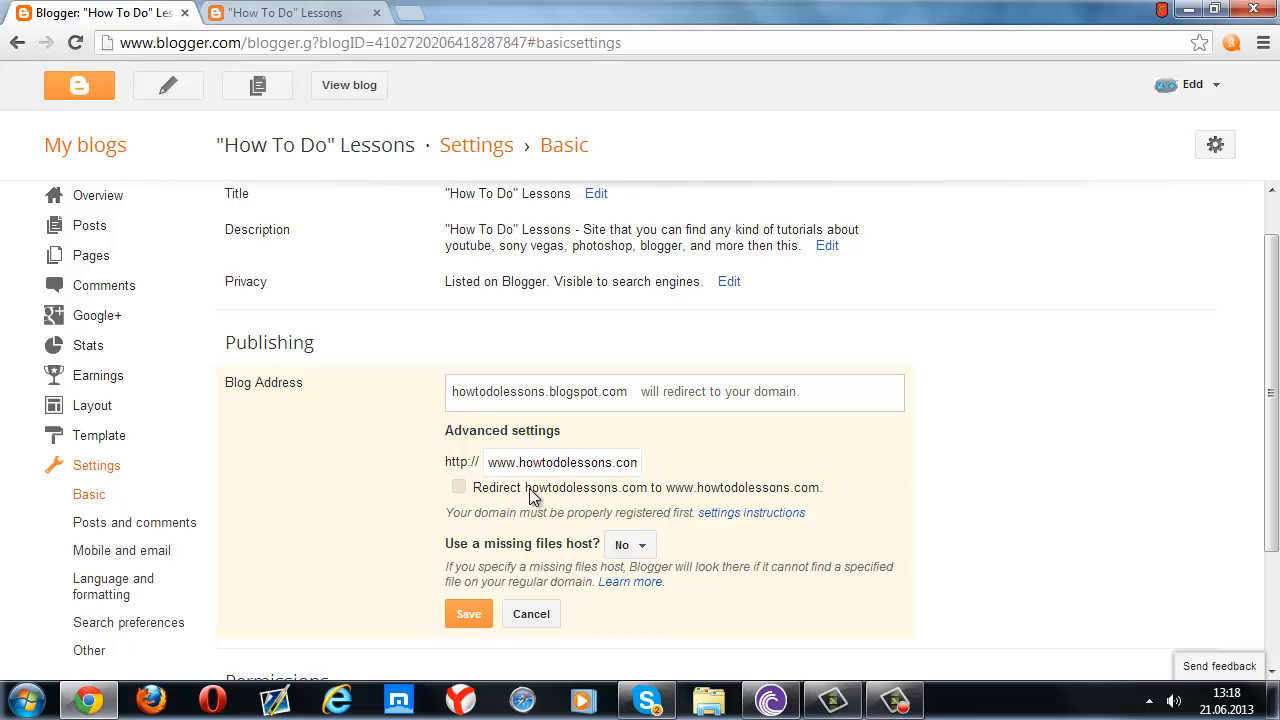
pyautogui.click(460, 488)
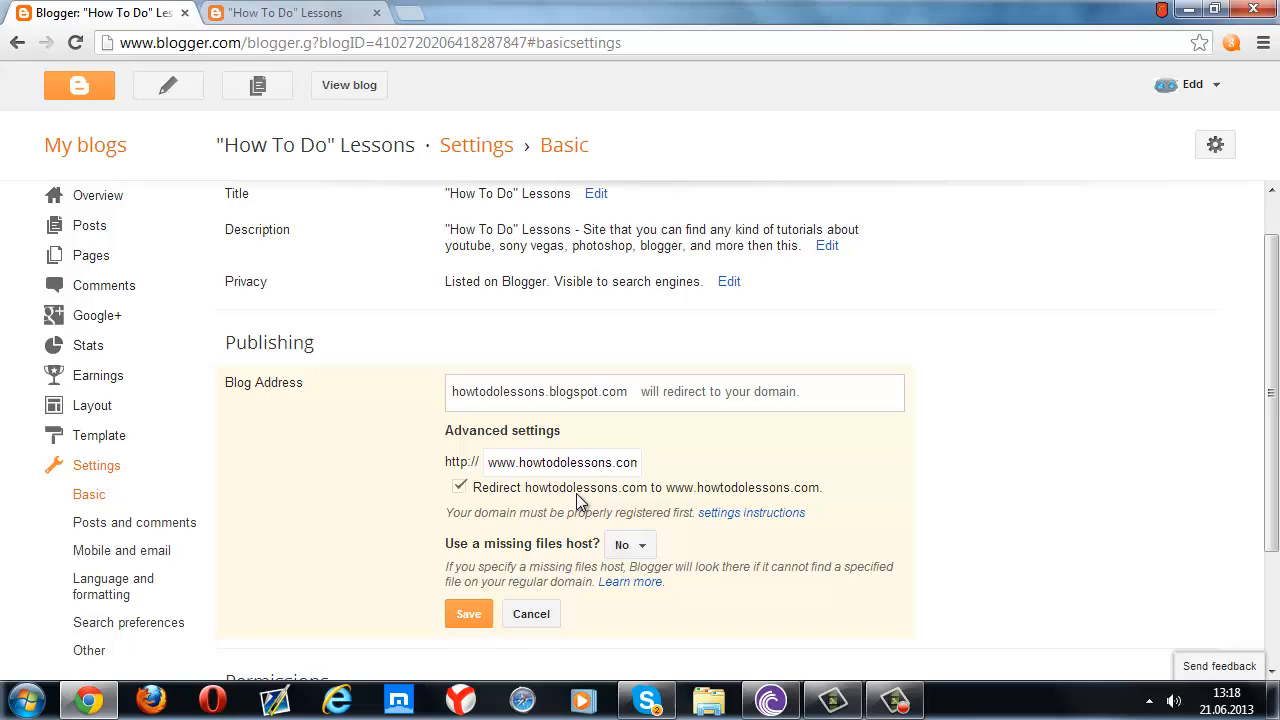
pyautogui.moveTo(696, 500)
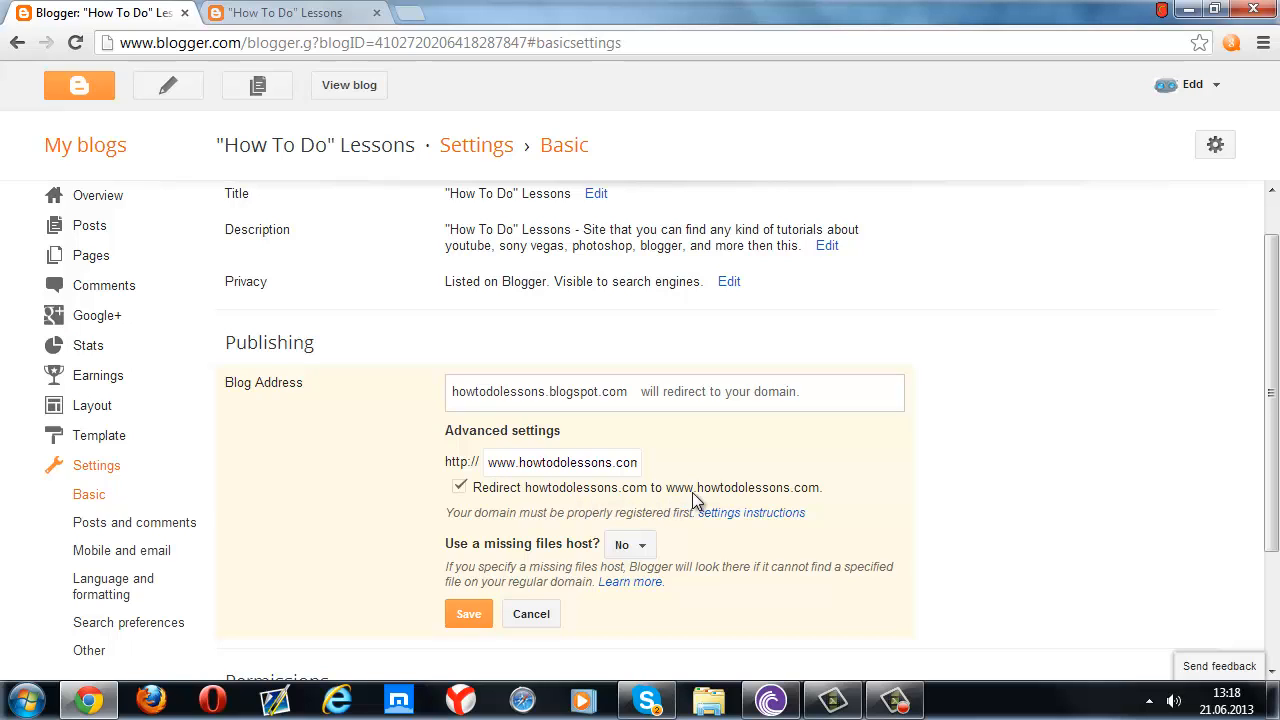
pyautogui.moveTo(732, 504)
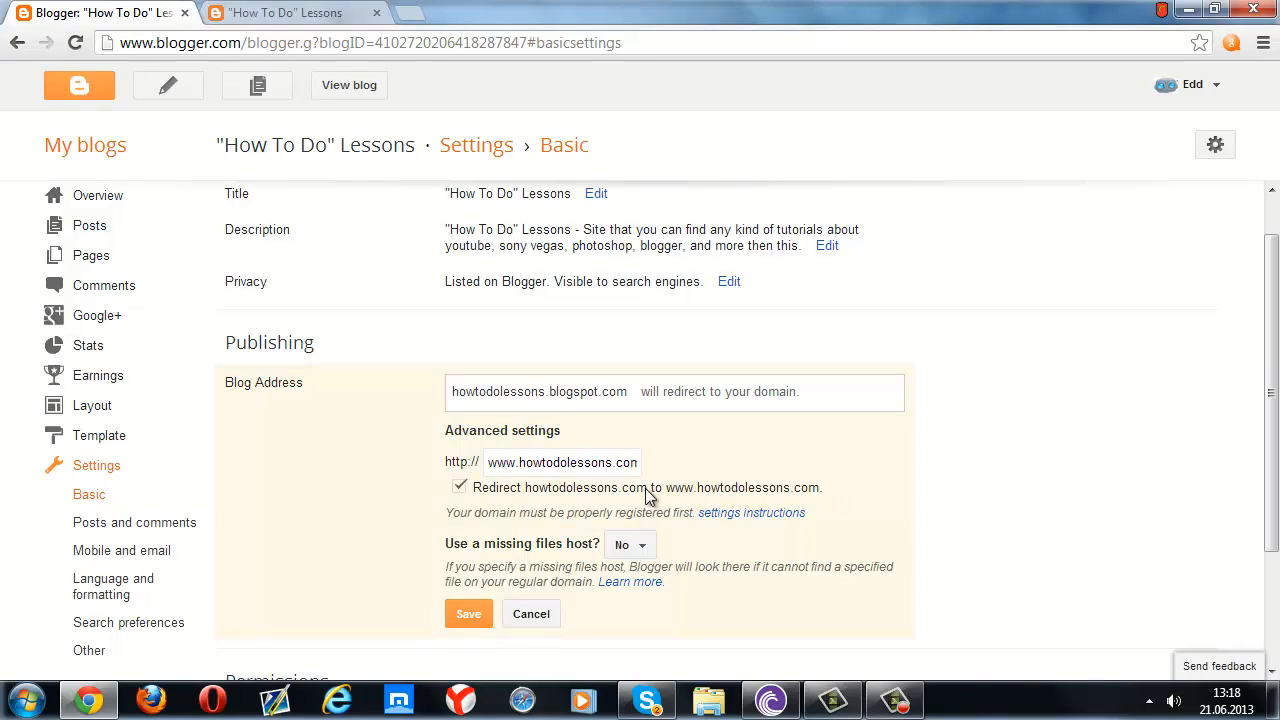
pyautogui.click(460, 488)
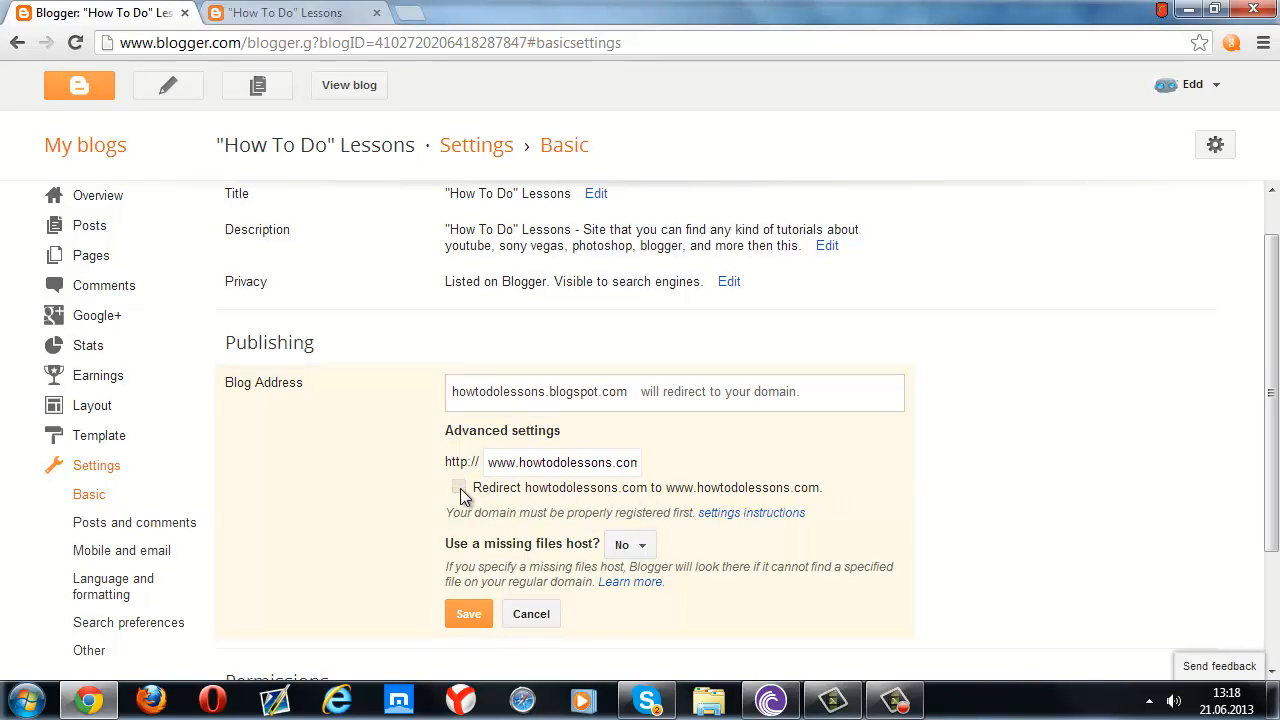
pyautogui.click(460, 488)
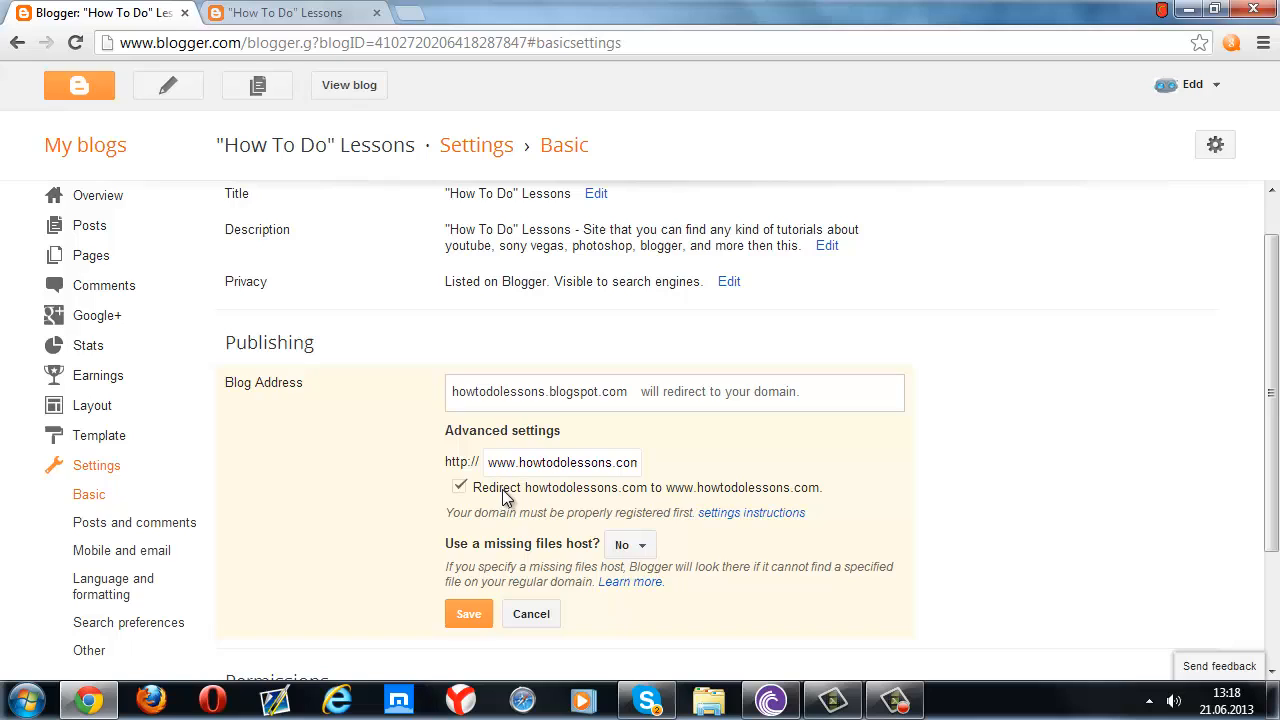
pyautogui.doubleClick(584, 488)
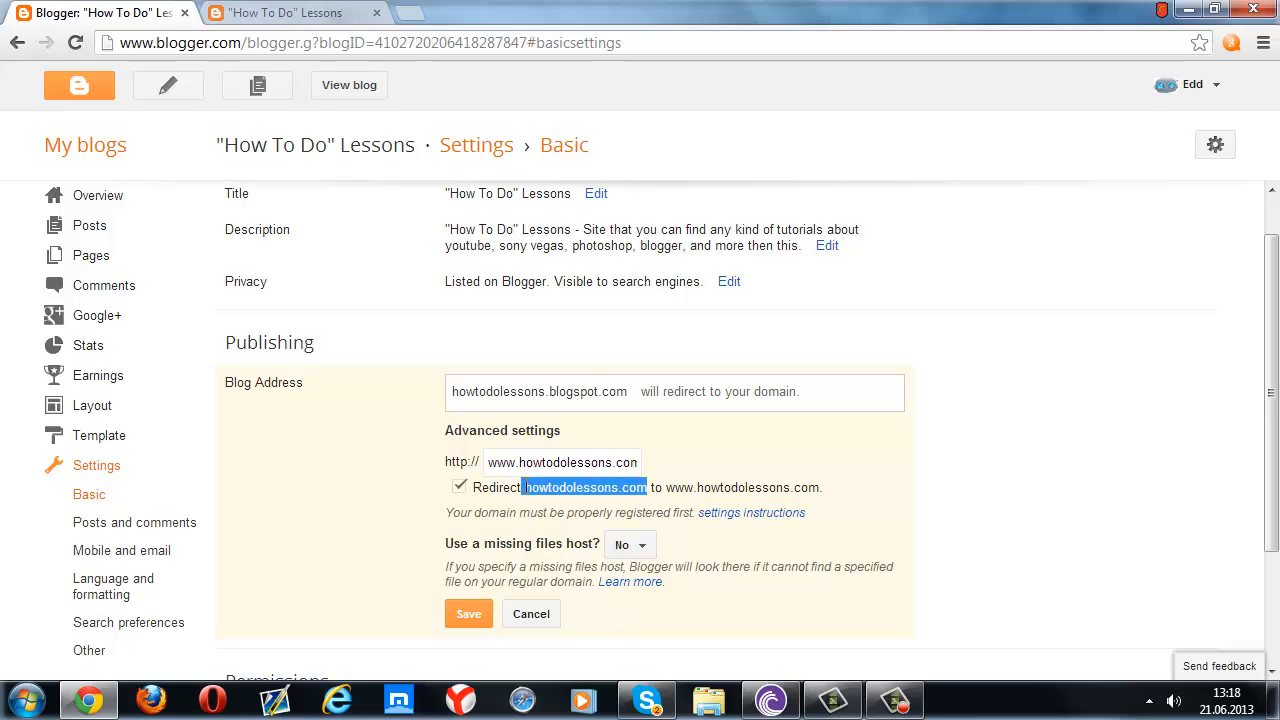
pyautogui.click(460, 488)
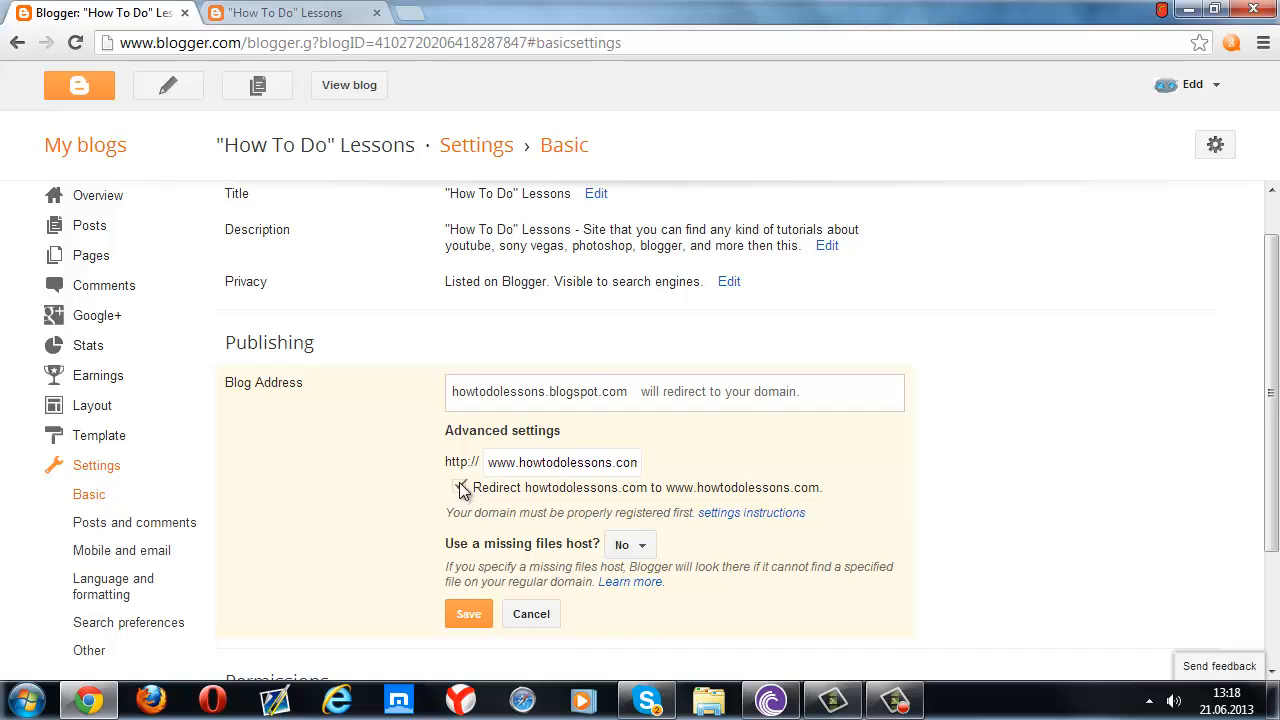
pyautogui.click(460, 488)
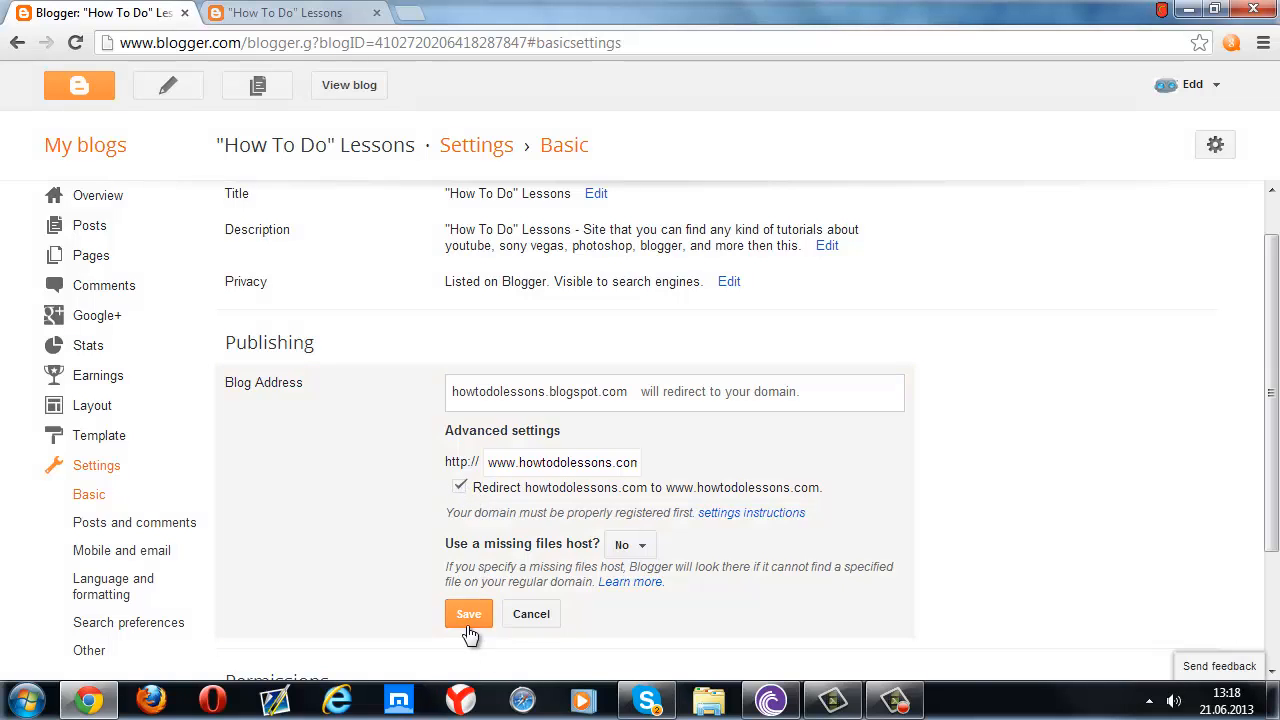
pyautogui.click(468, 612)
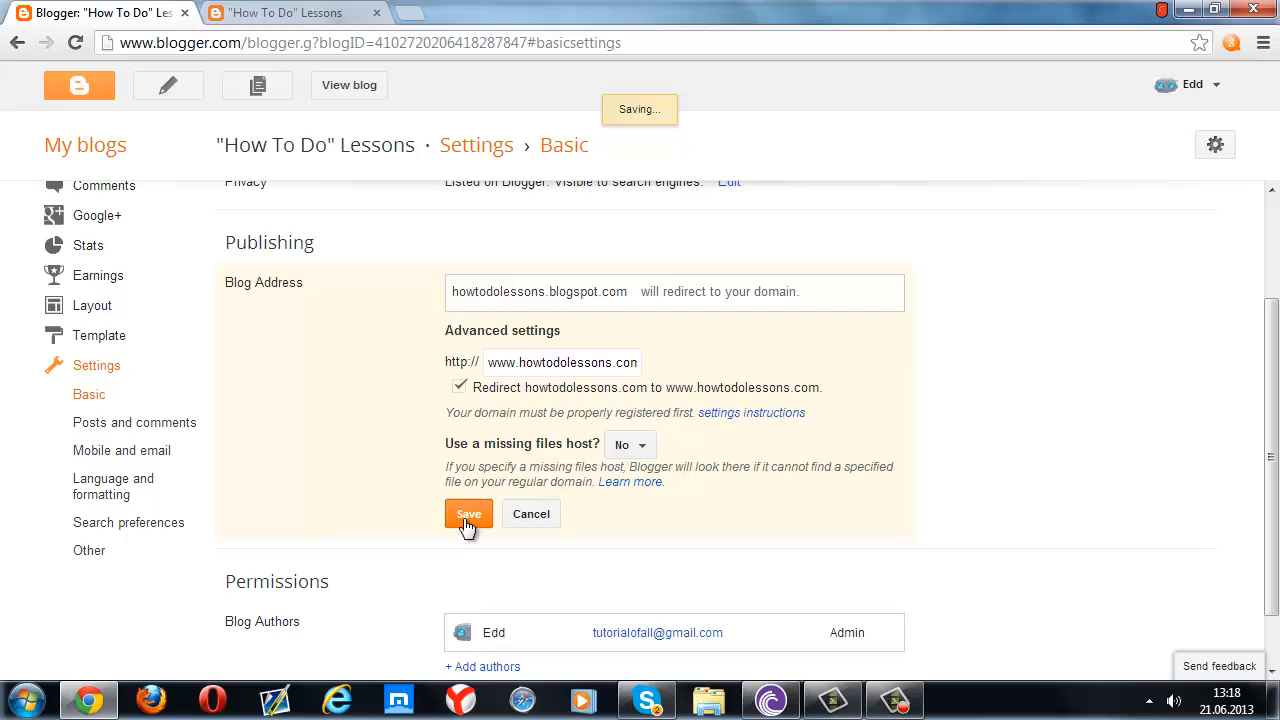
# - Minimize Chrome so only the Windows desktop is showing
pyautogui.click(468, 512)
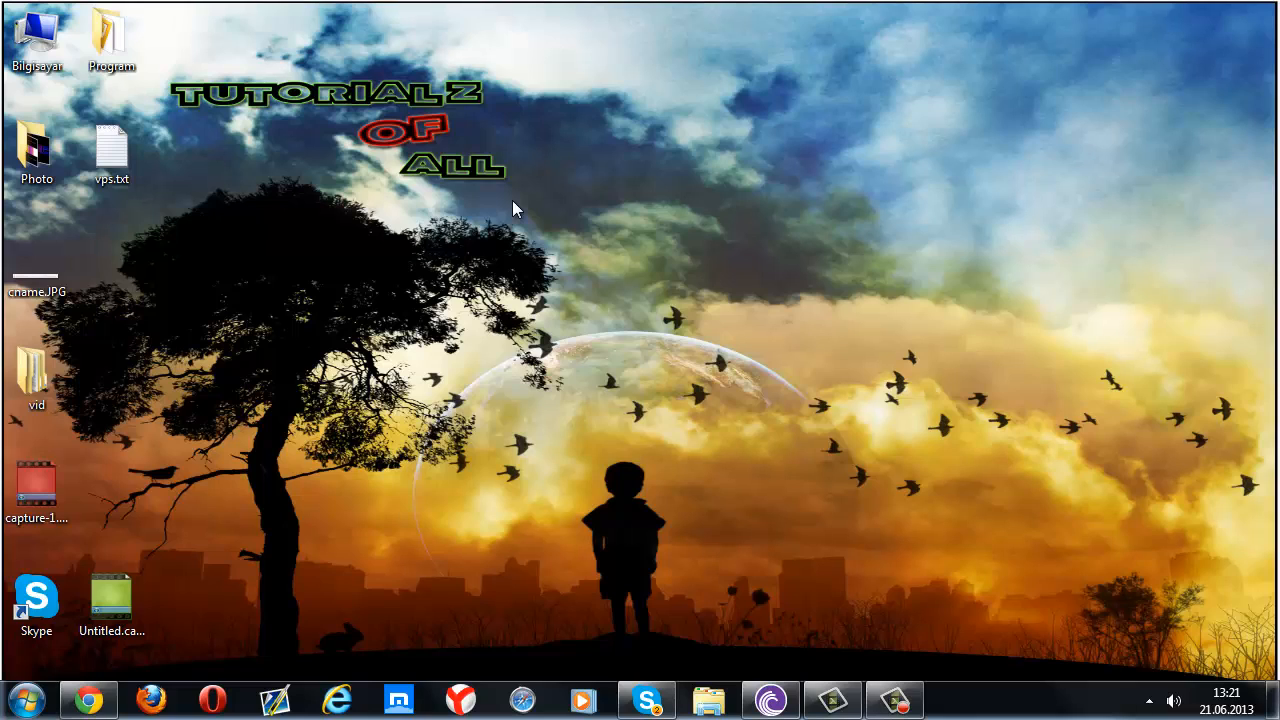
pyautogui.moveTo(516, 210); pyautogui.dragTo(1010, 604)
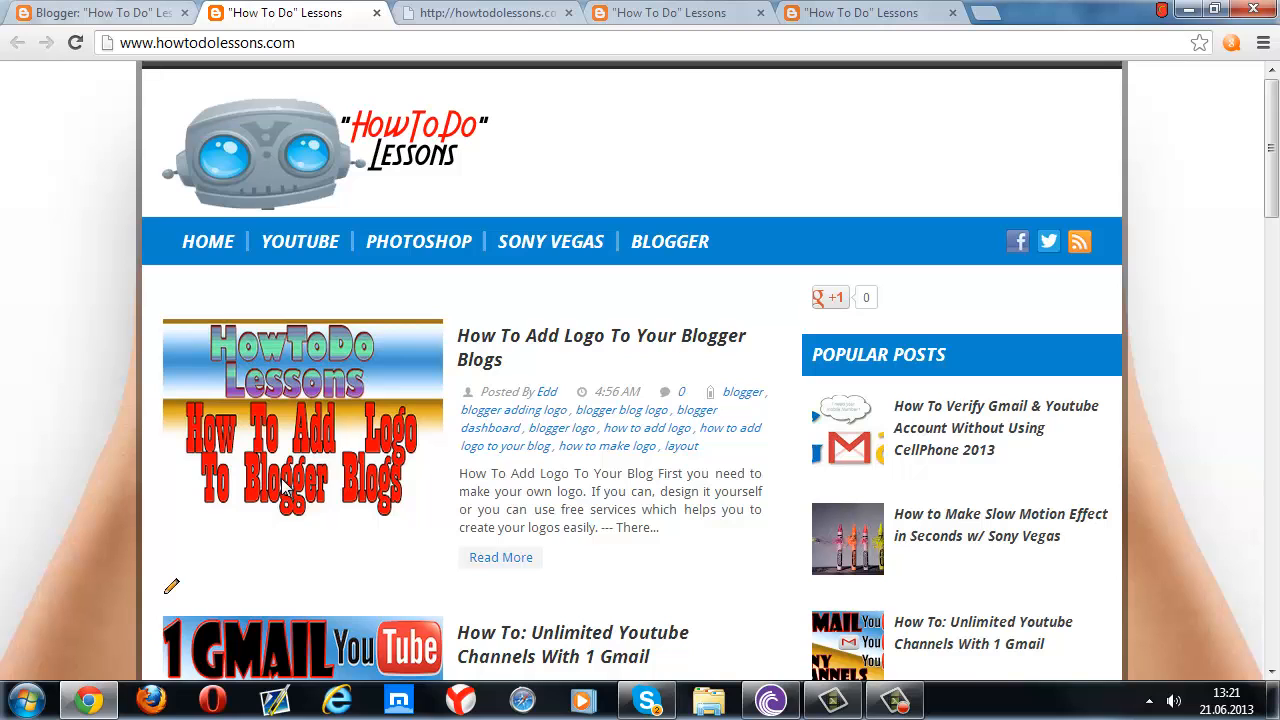
pyautogui.scroll(-3)
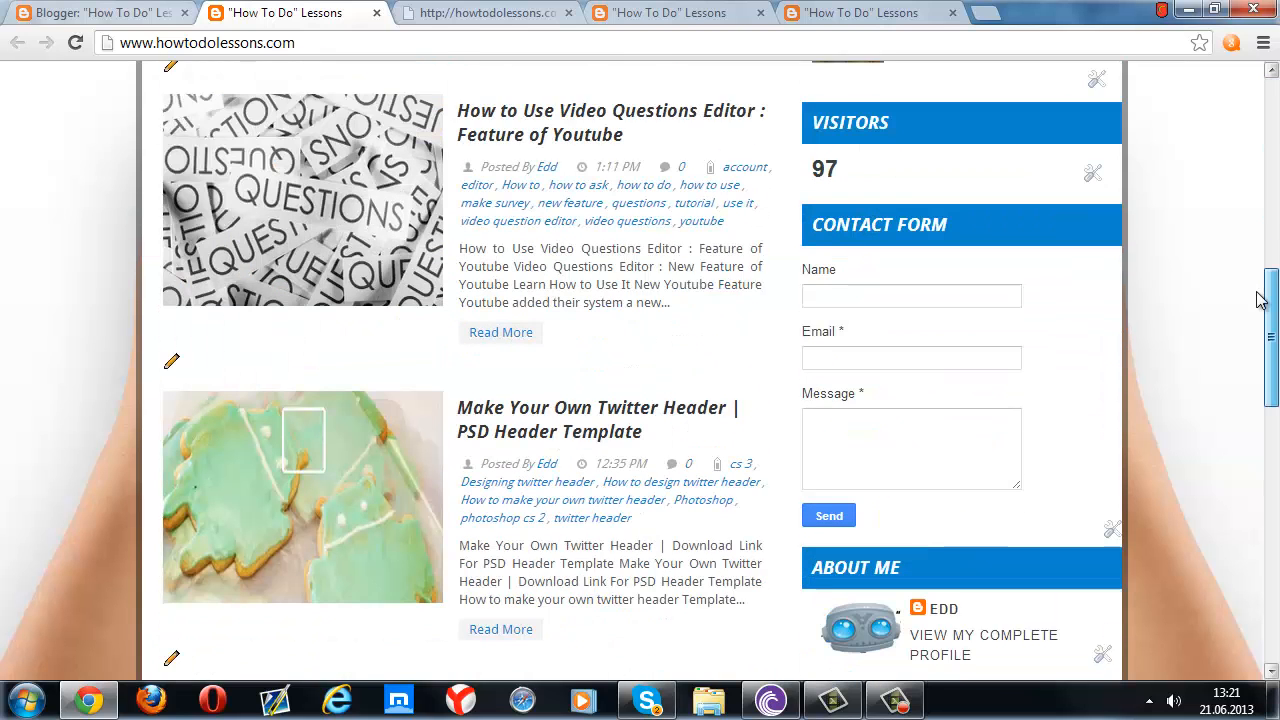